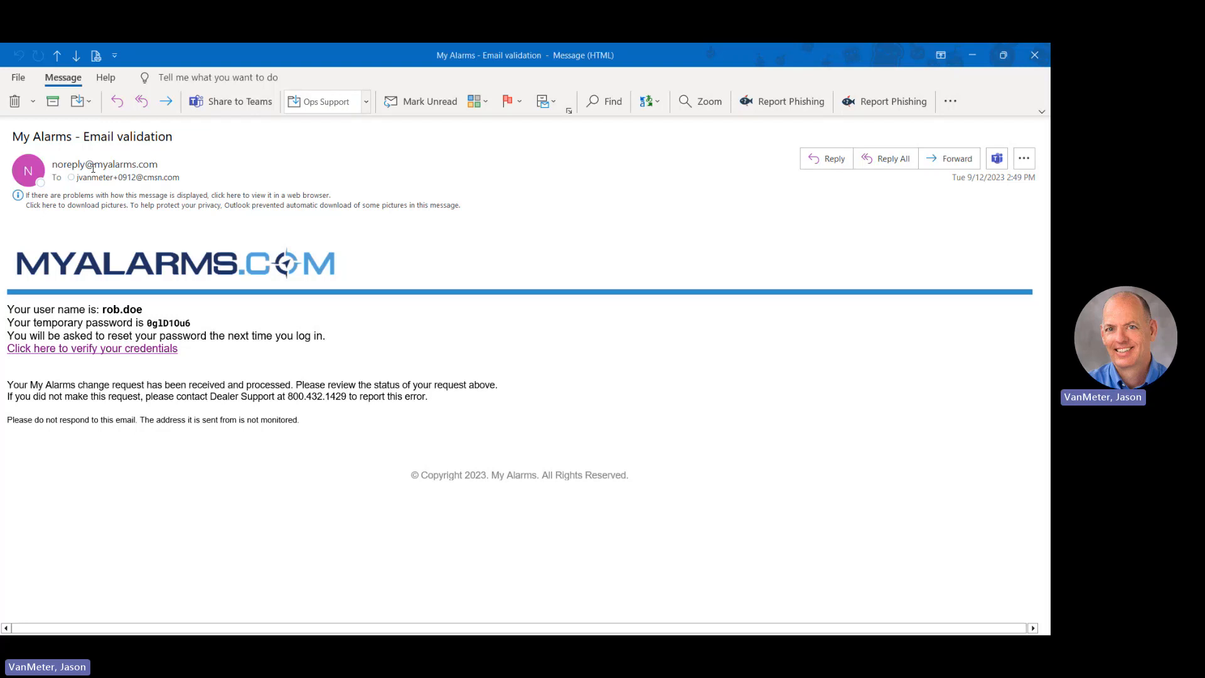
mouse_move(98, 227)
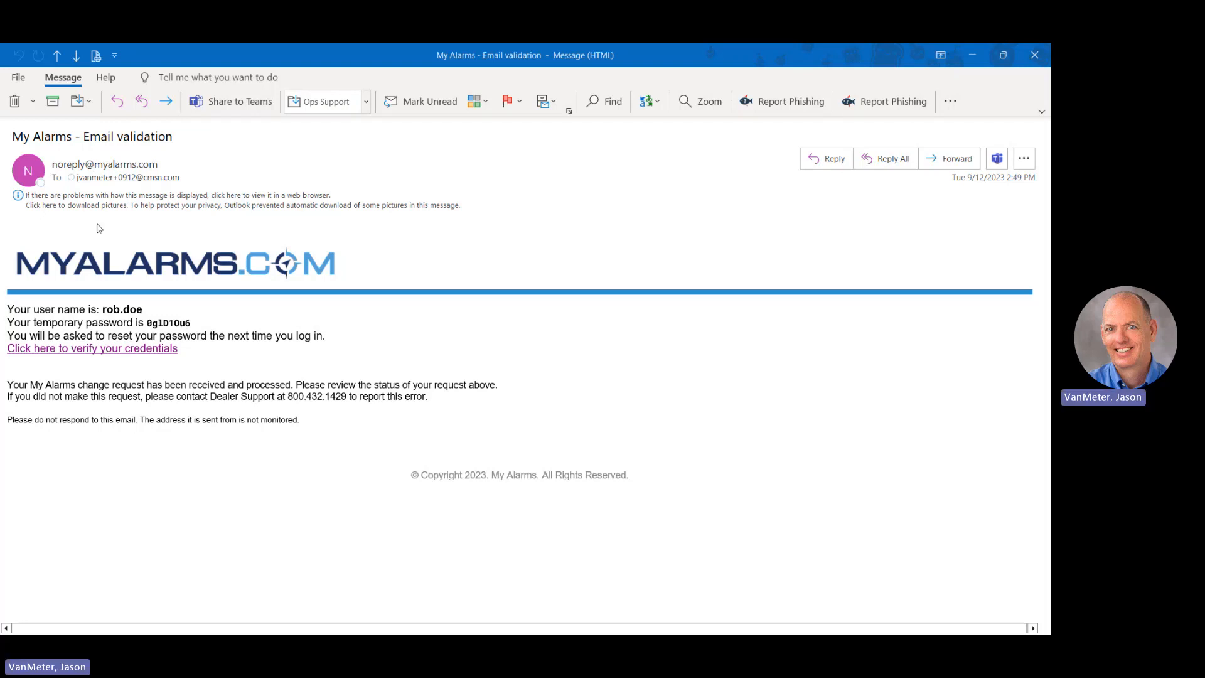
mouse_move(69, 327)
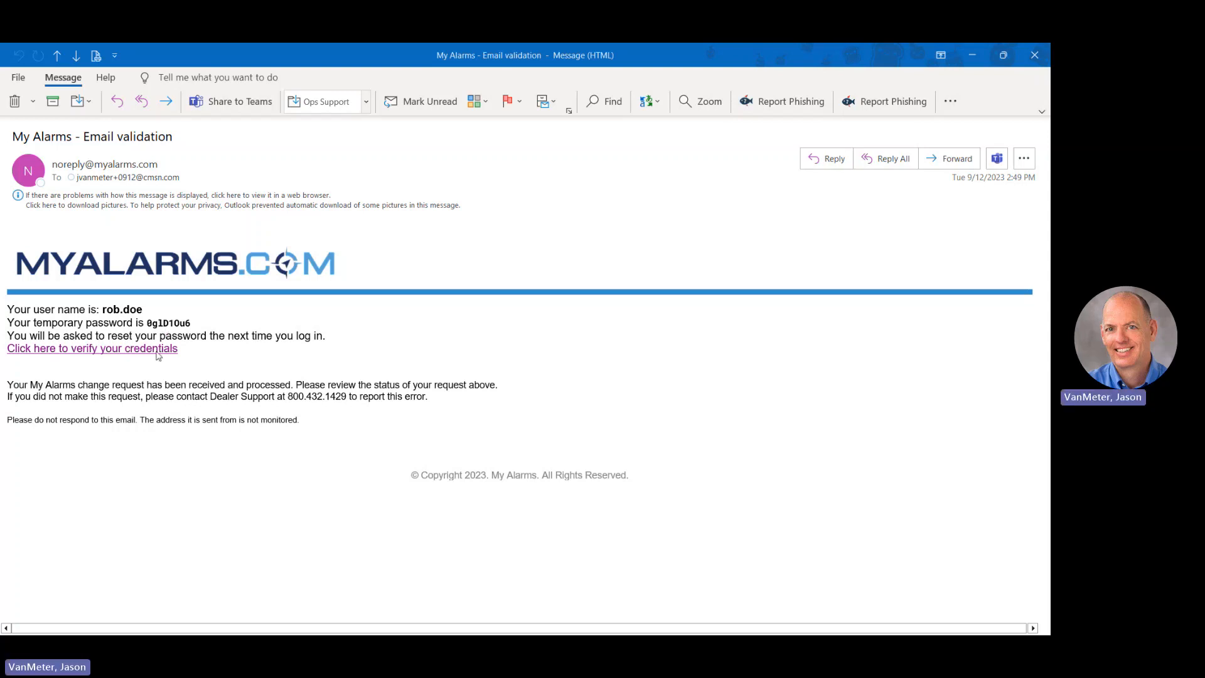
mouse_move(98, 364)
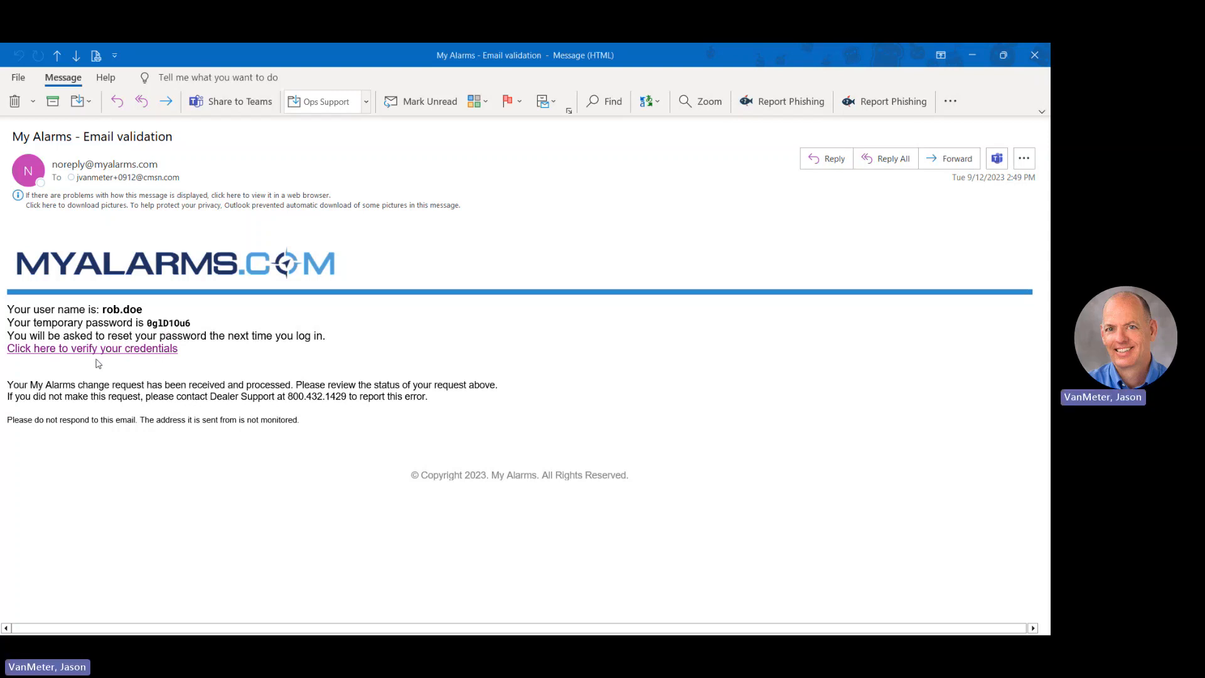
mouse_move(97, 356)
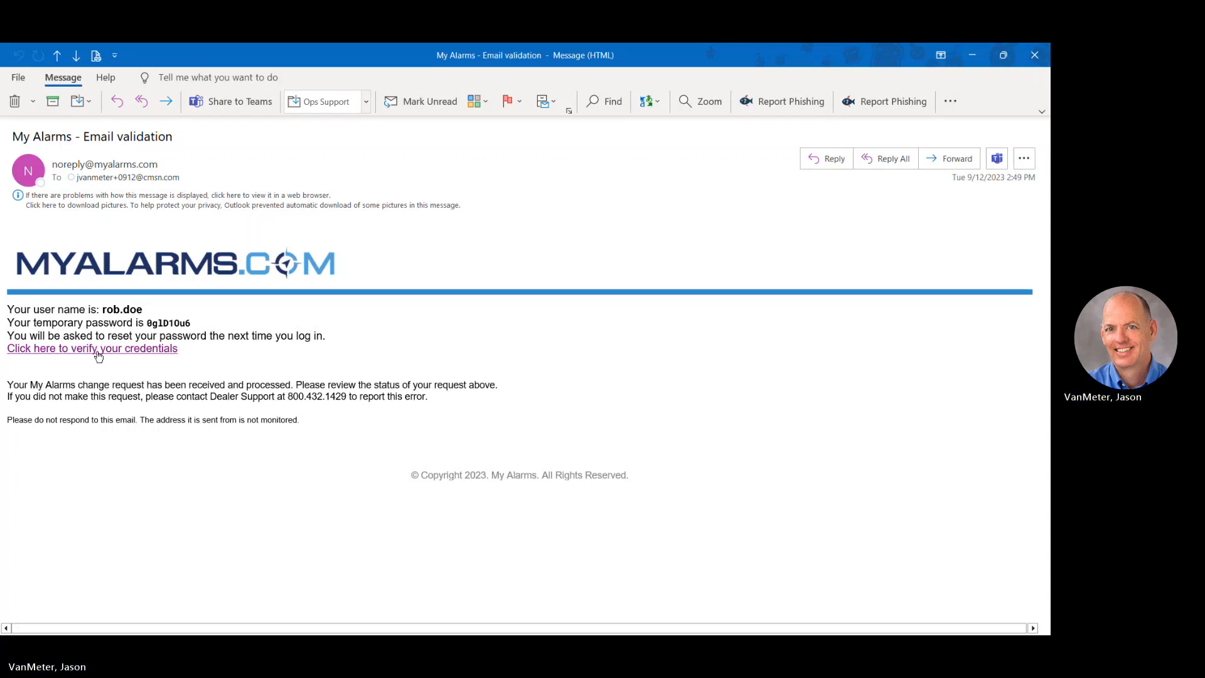
- Log in on the verification page as 'rob.doe' with the emailed temporary password
click(92, 348)
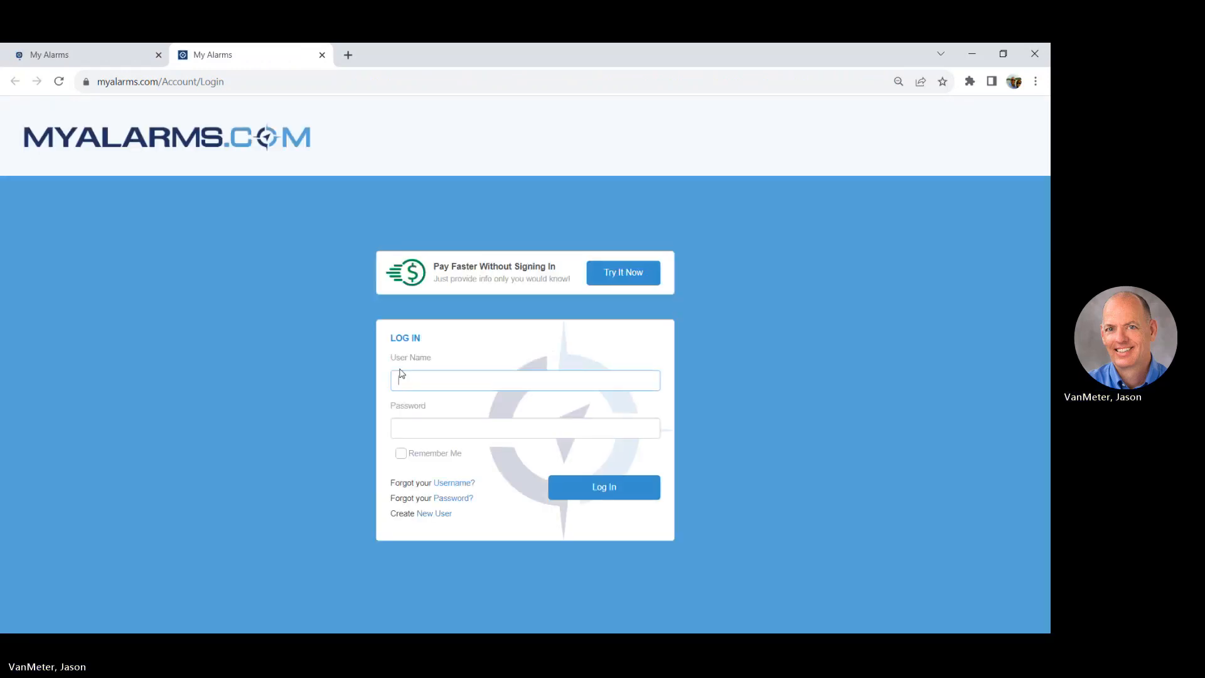
text(rob.doe)
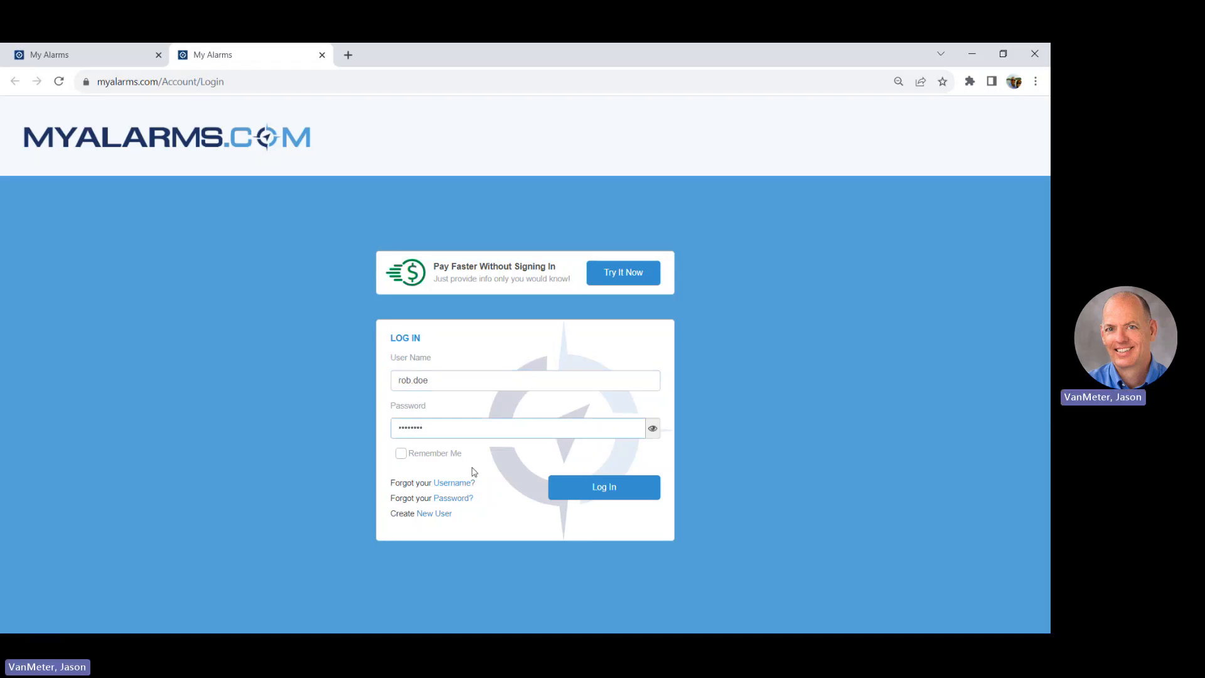
click(604, 487)
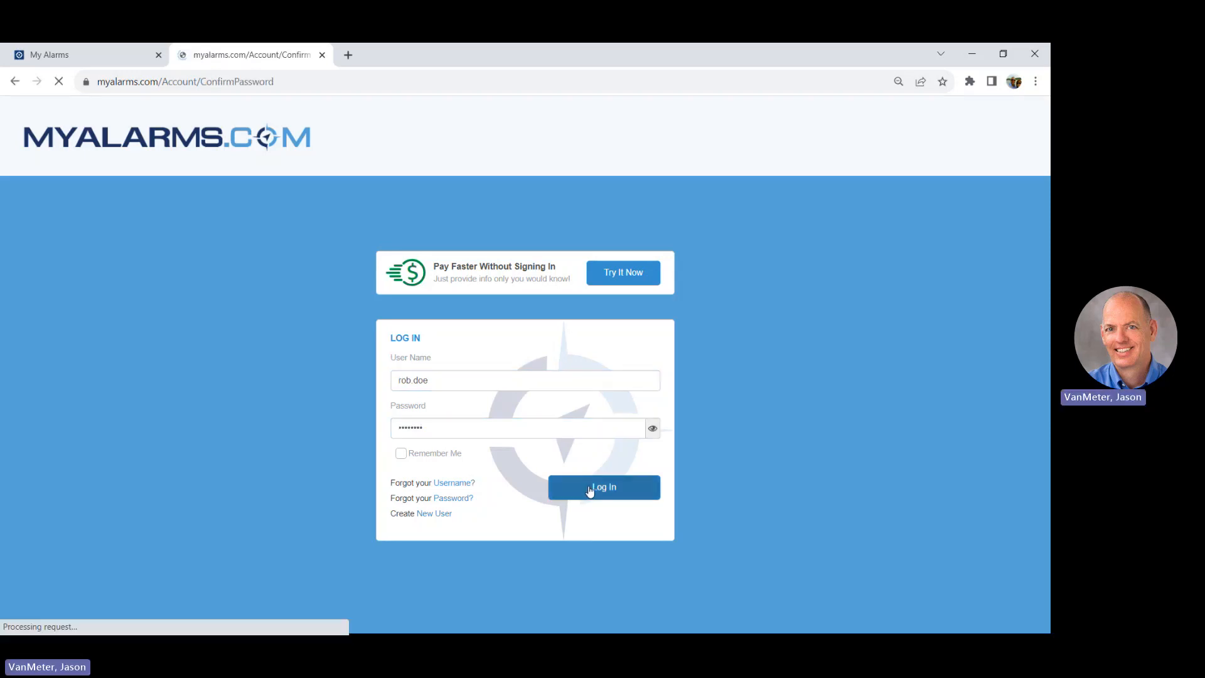
- Enter the new password in both confirmation fields and save it
click(604, 487)
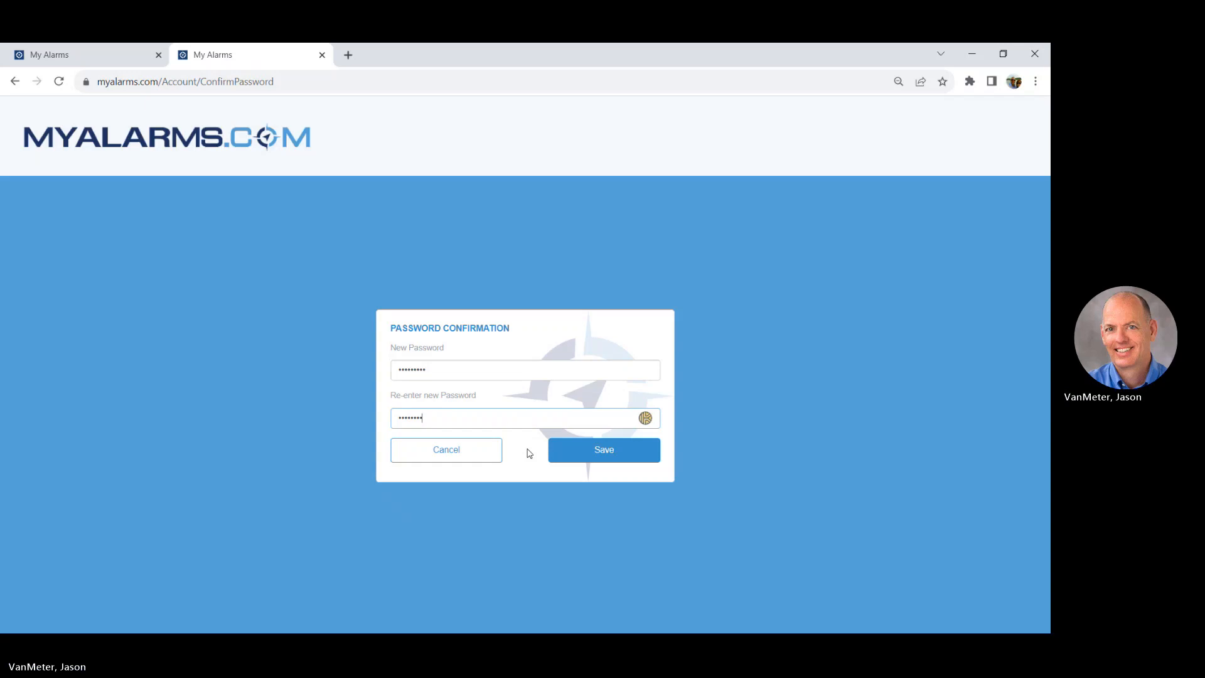
click(603, 449)
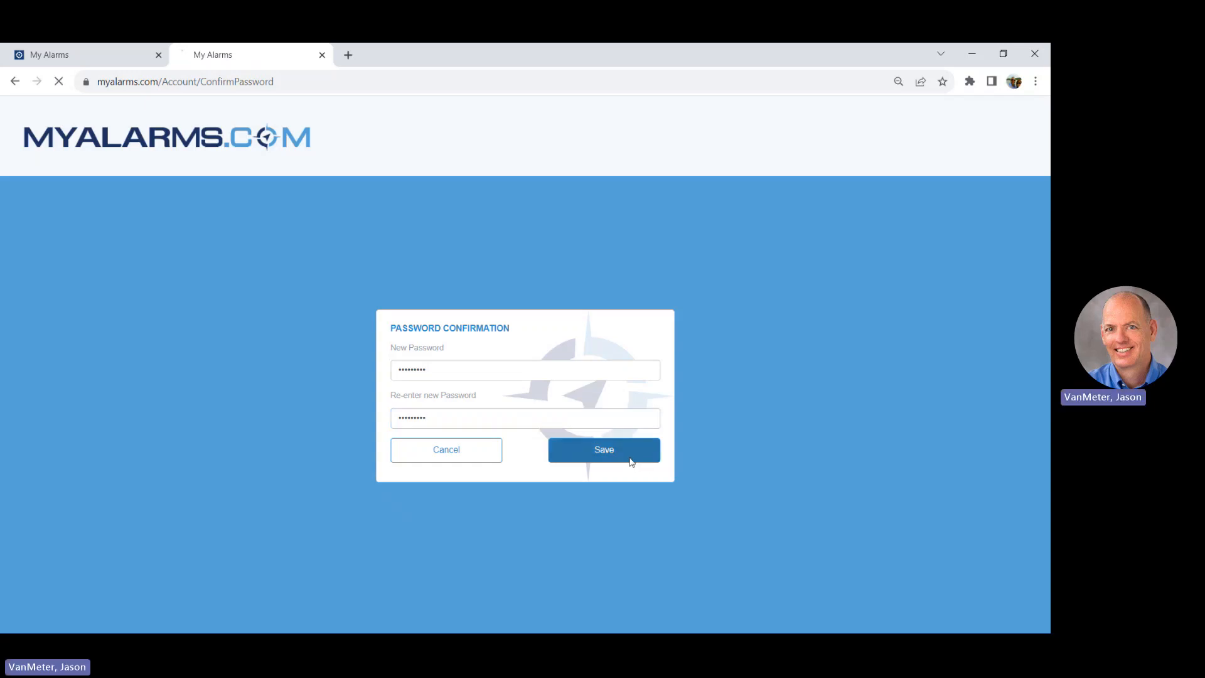
- Answer Security Questions 1–3 and save the answers
click(603, 449)
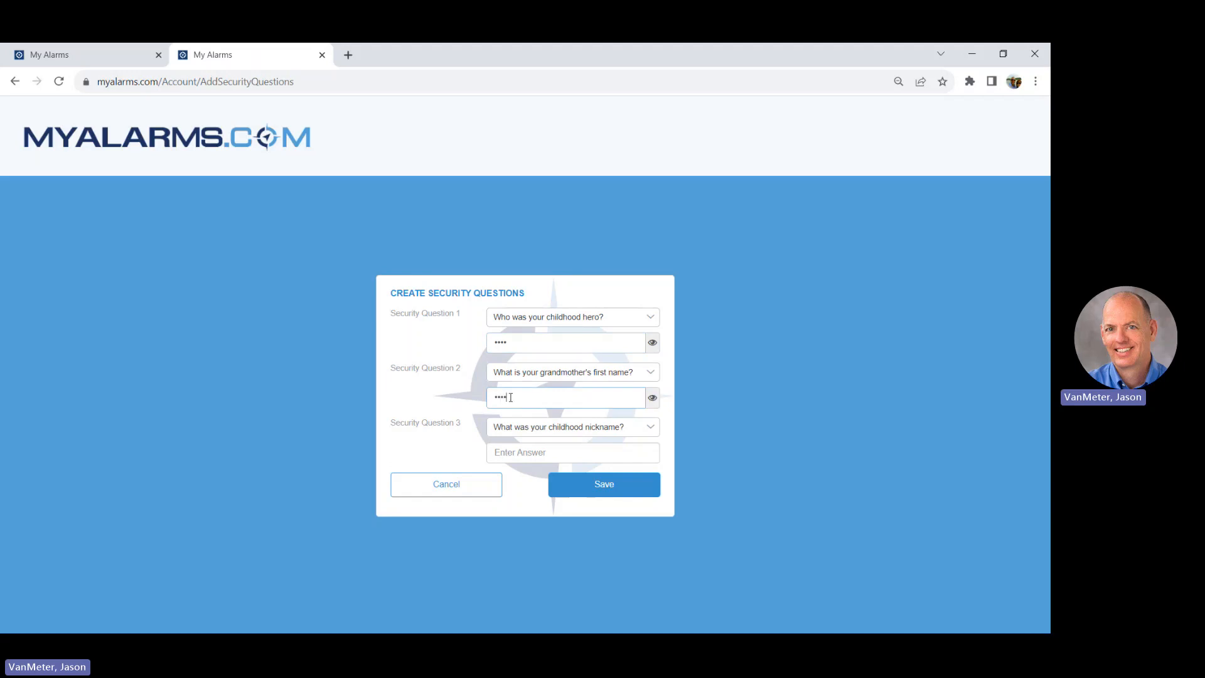
text(•)
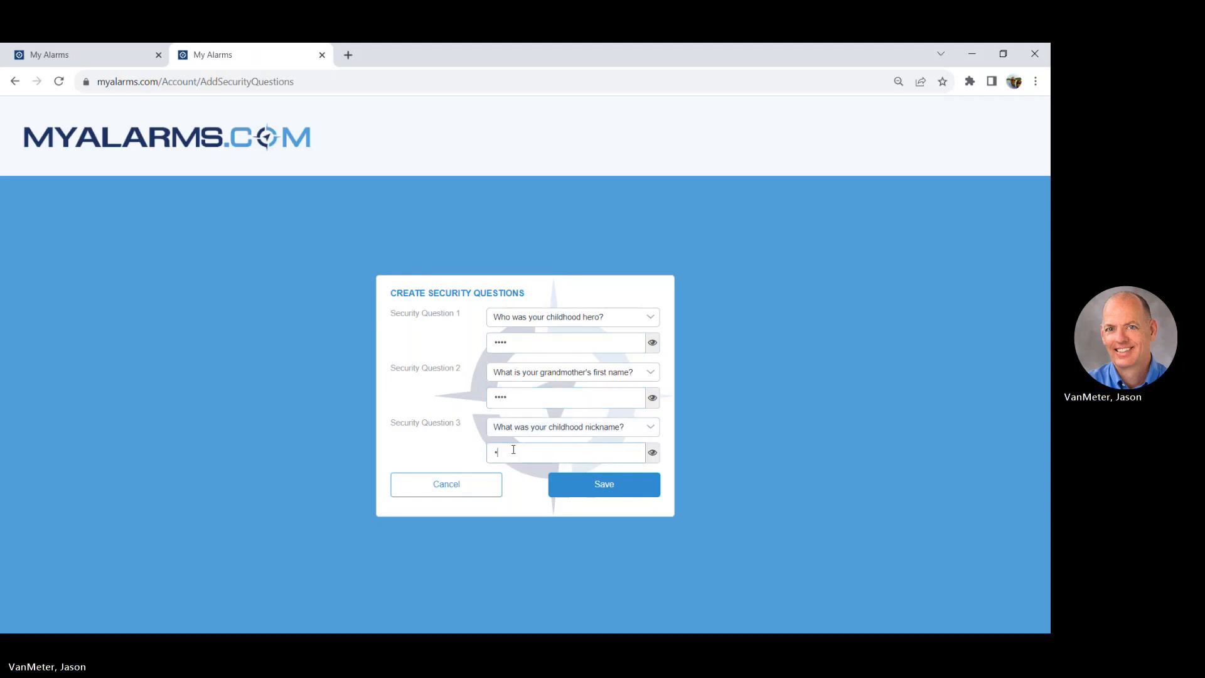
click(604, 483)
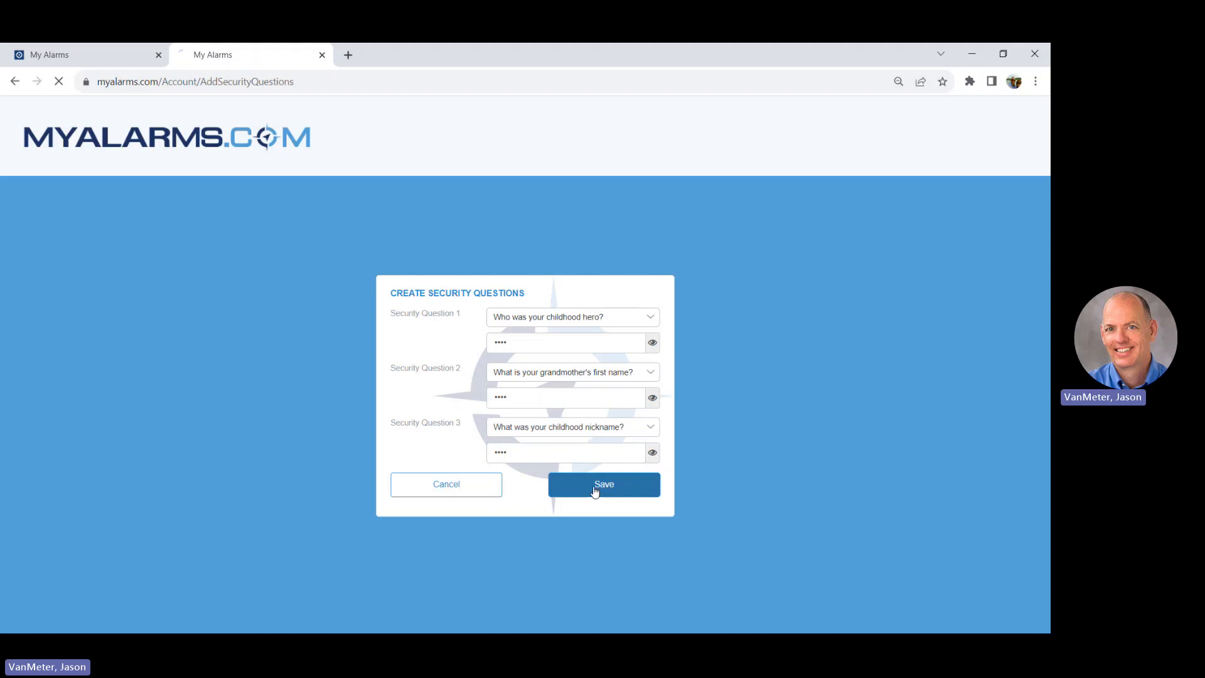
click(604, 485)
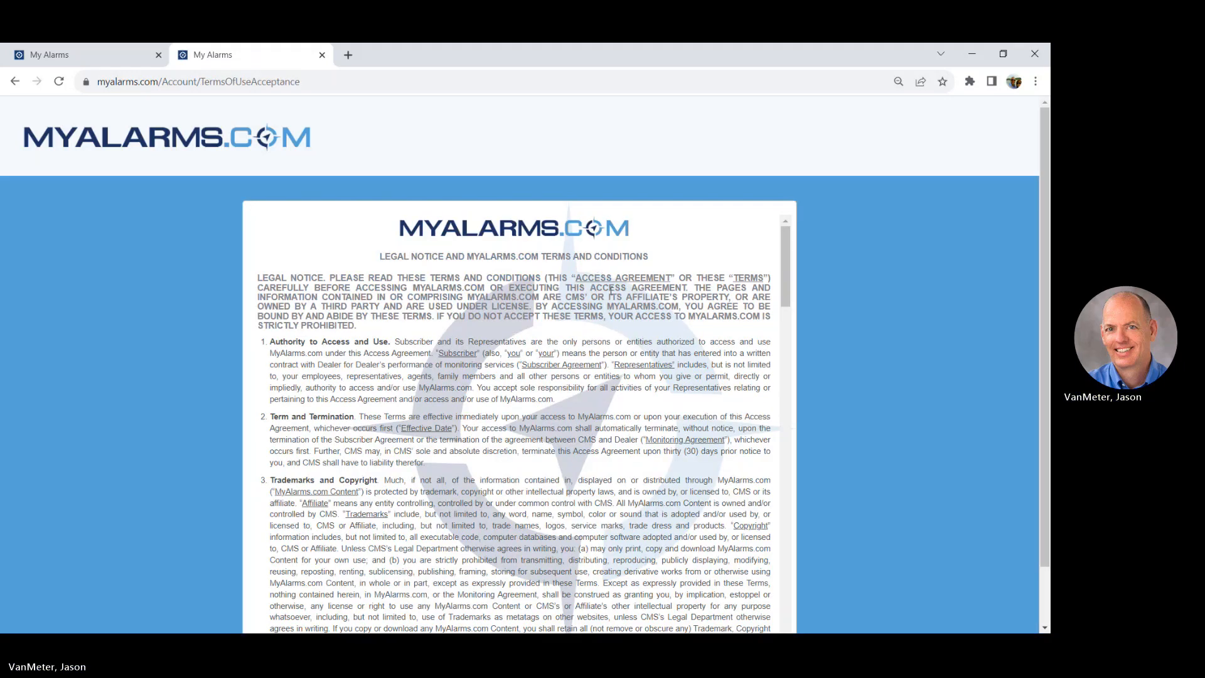
- Scroll to the end of the terms of use and accept them
scroll(down, 3)
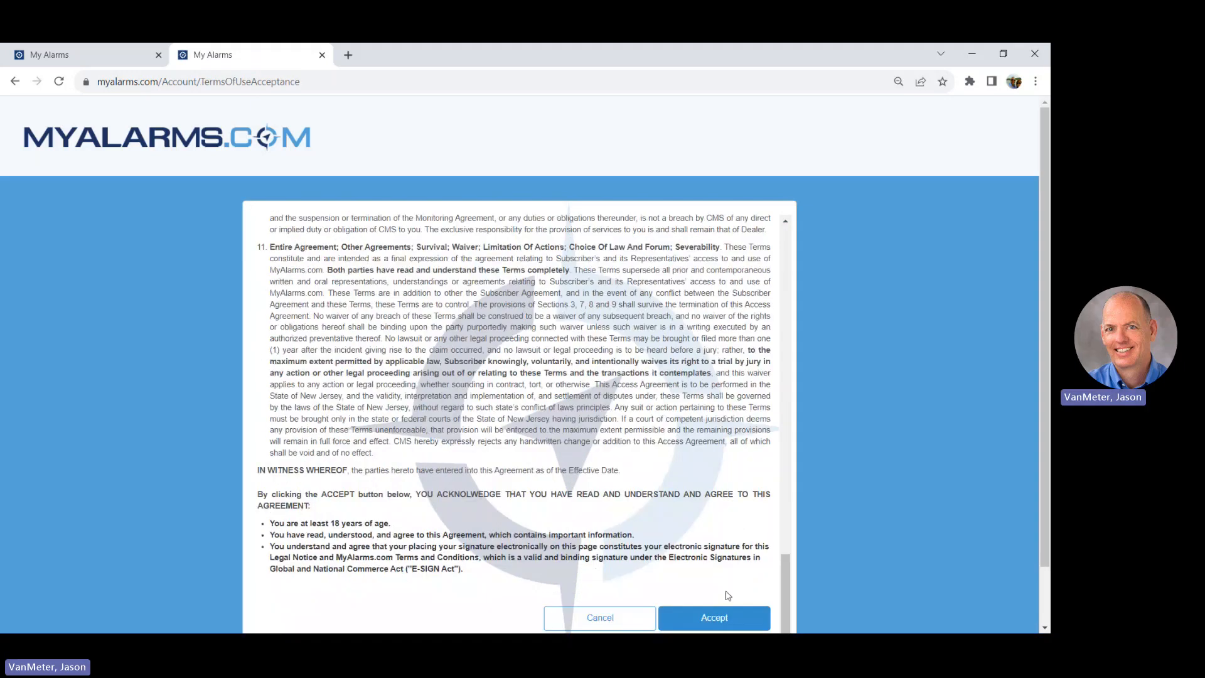
click(713, 618)
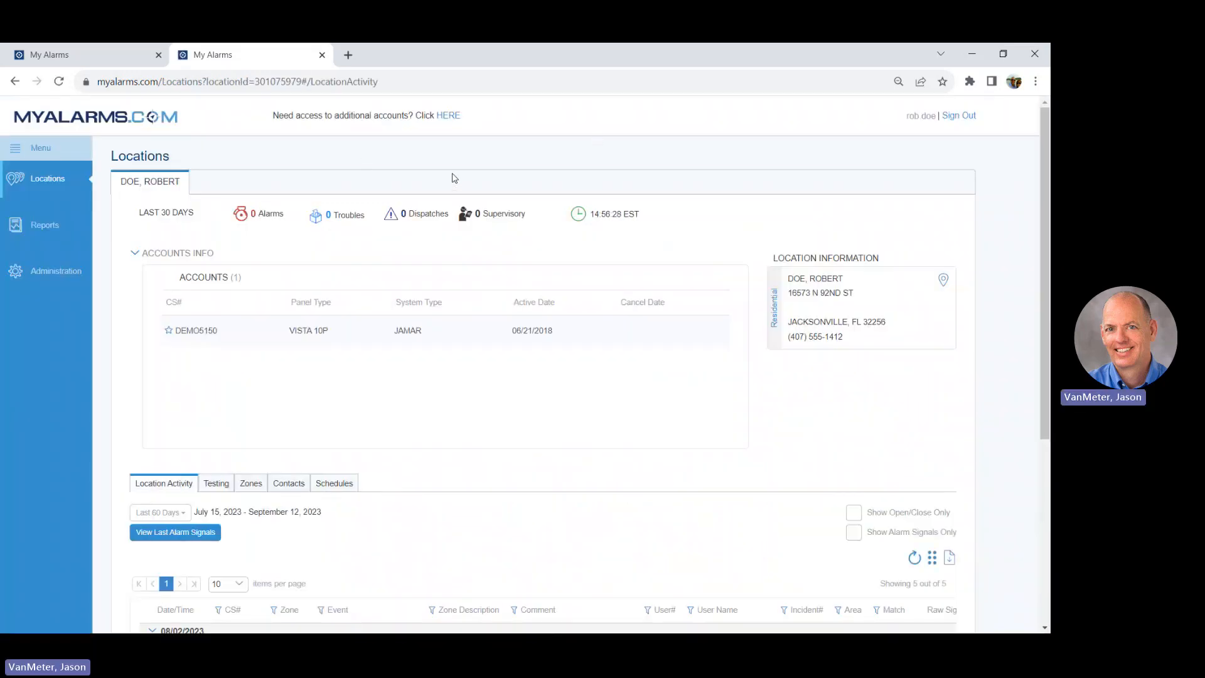
mouse_move(476, 184)
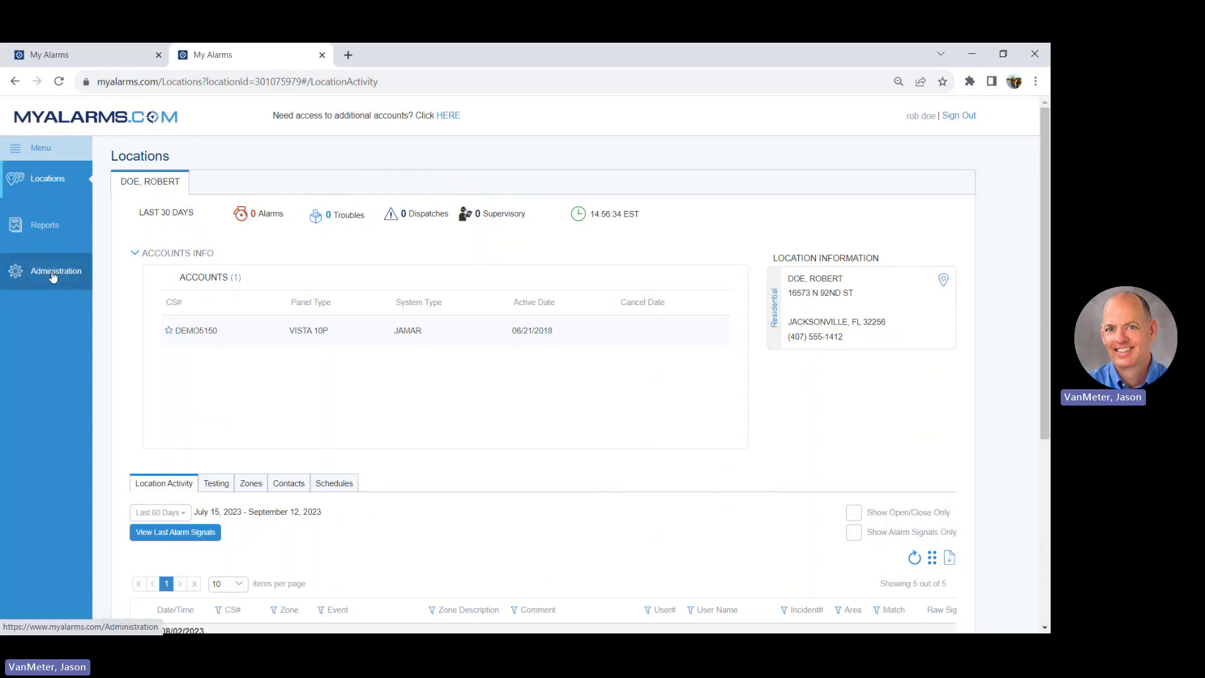
- Go to the Administration profile page from the left sidebar
click(55, 271)
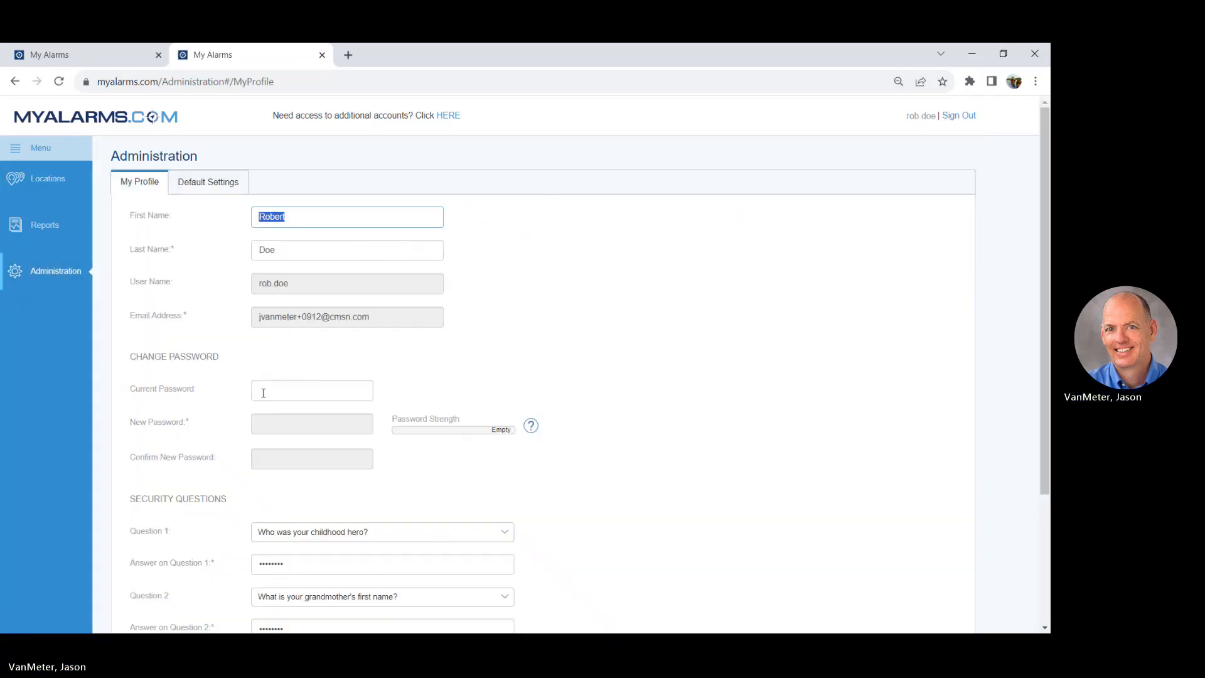
- Enter current, new and confirm passwords in My Profile, save all changes, and dismiss the Success dialog
text(•)
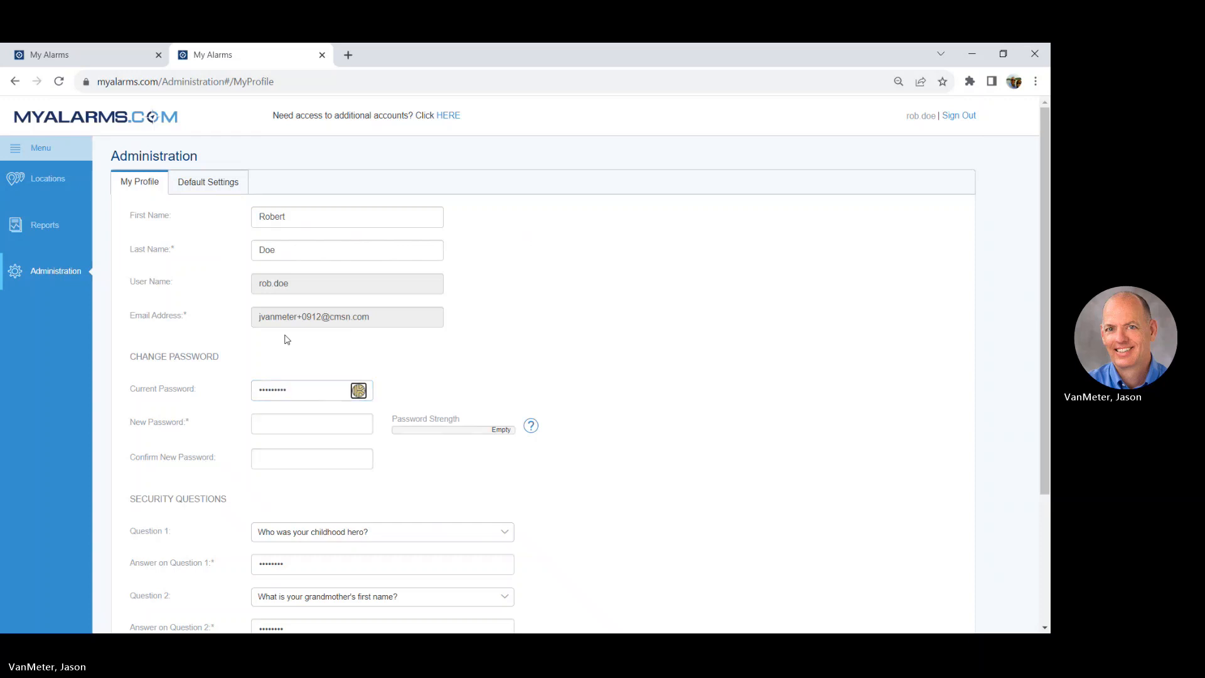
click(312, 423)
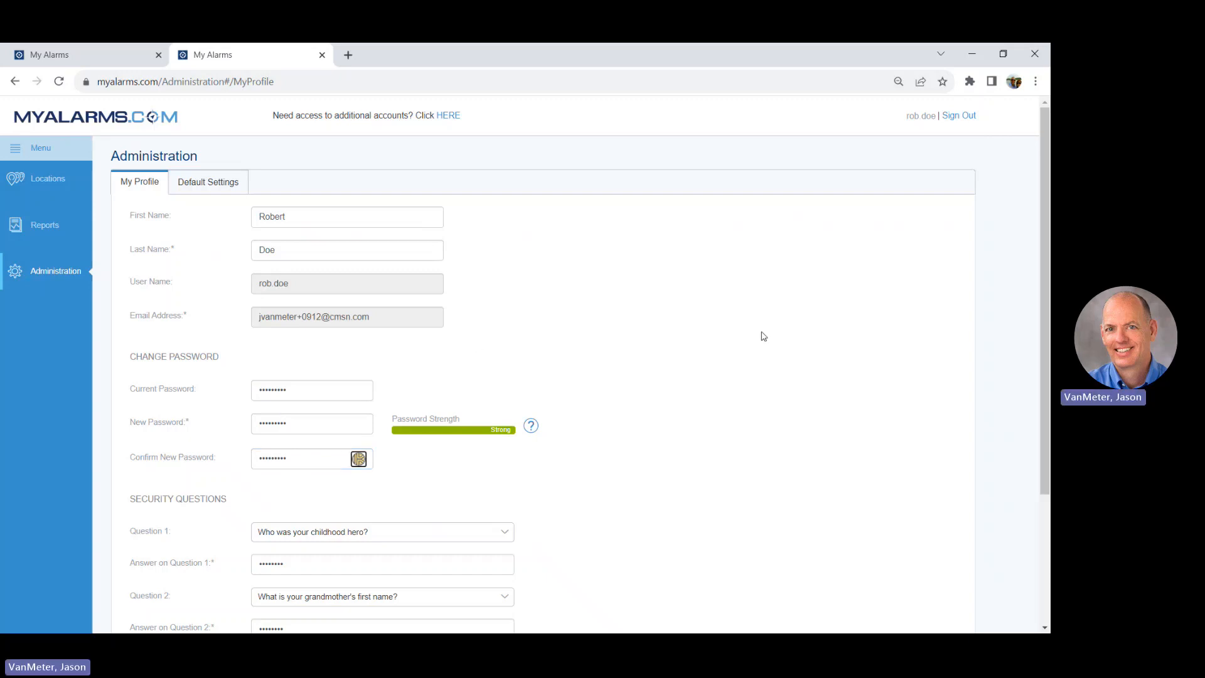
click(915, 546)
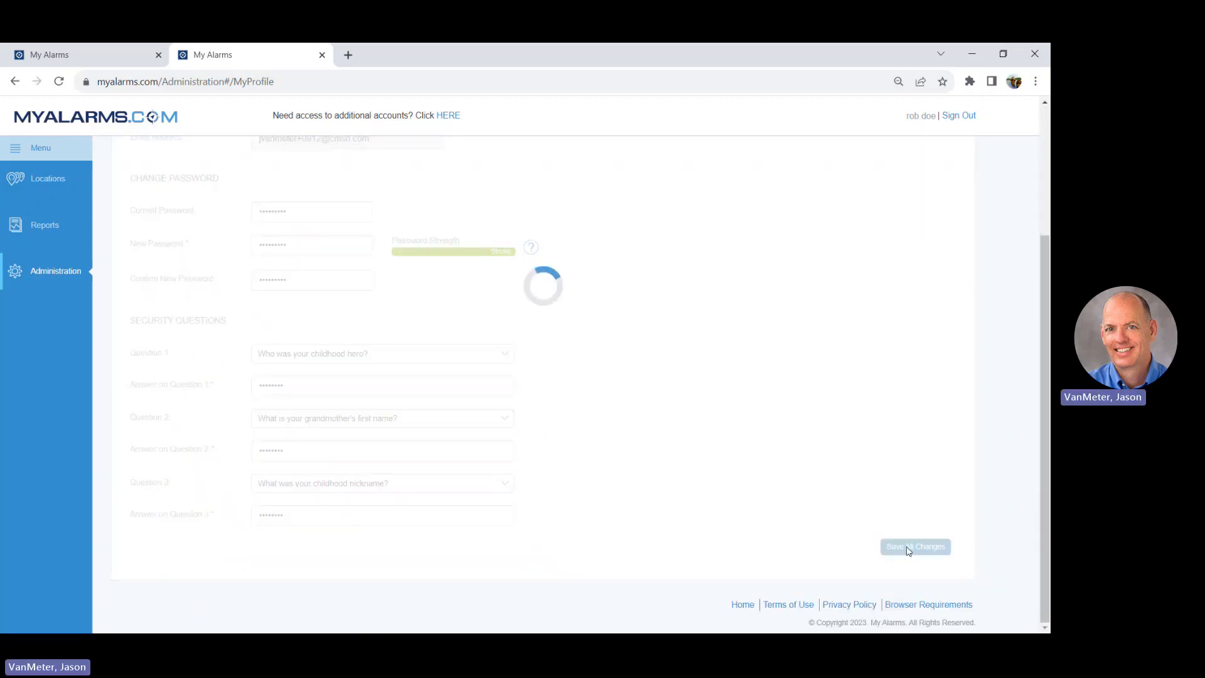
click(913, 546)
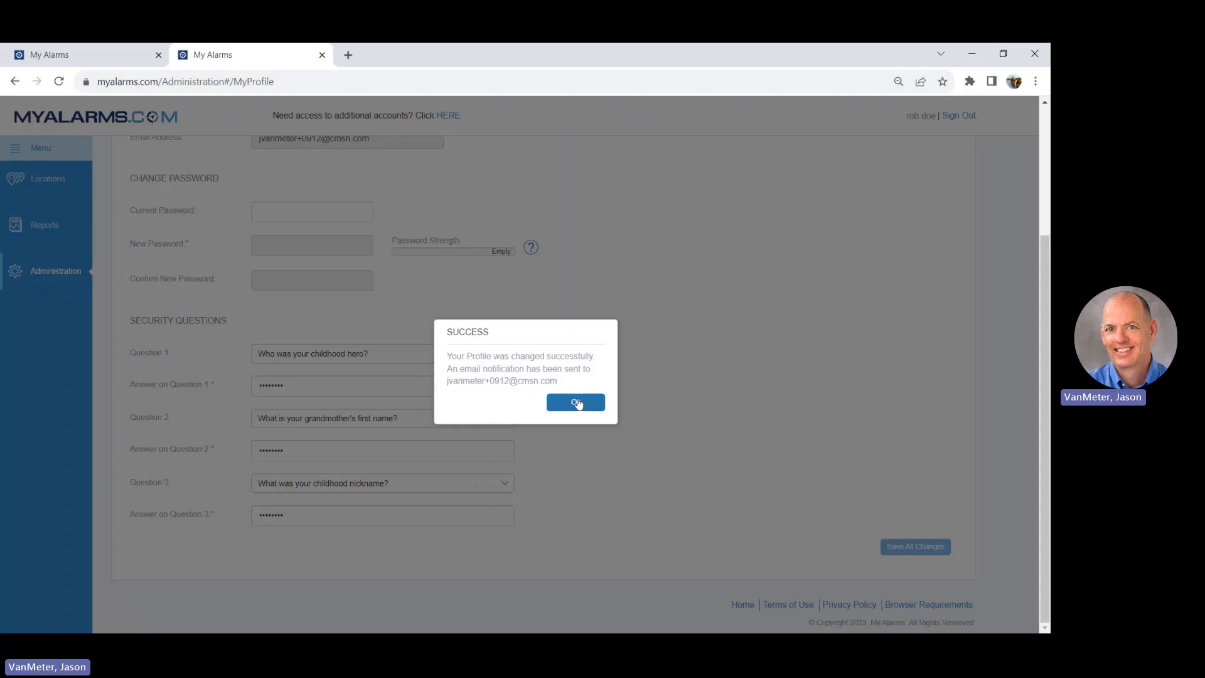
click(575, 402)
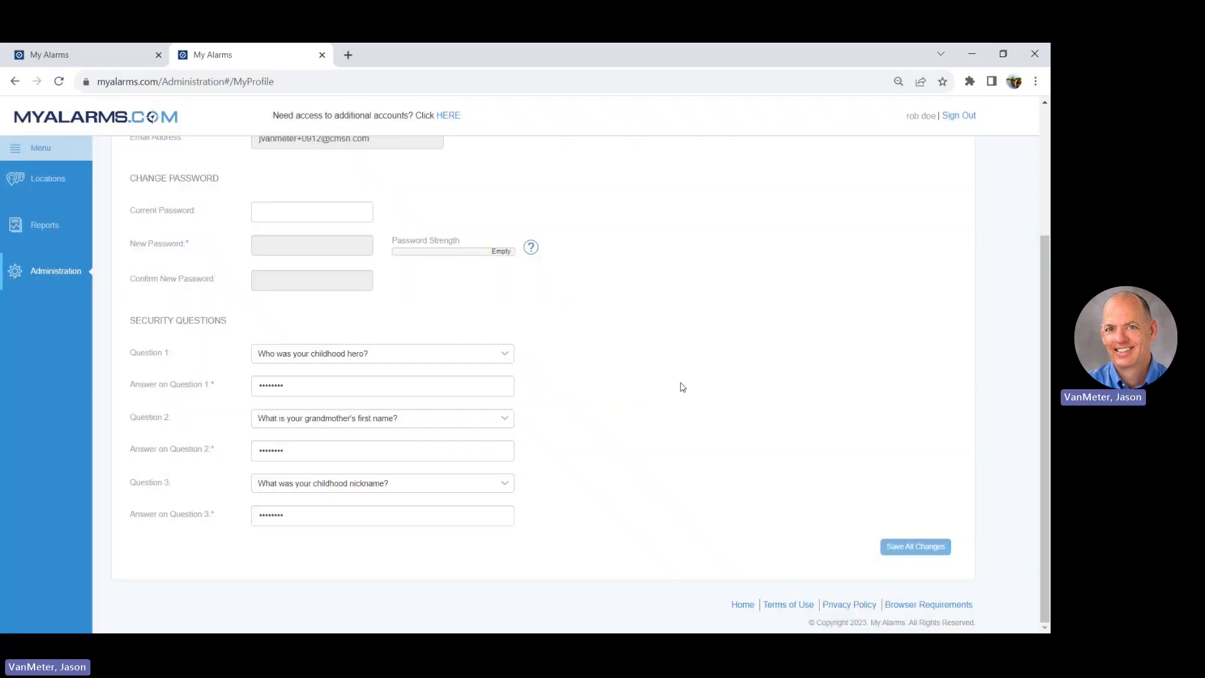